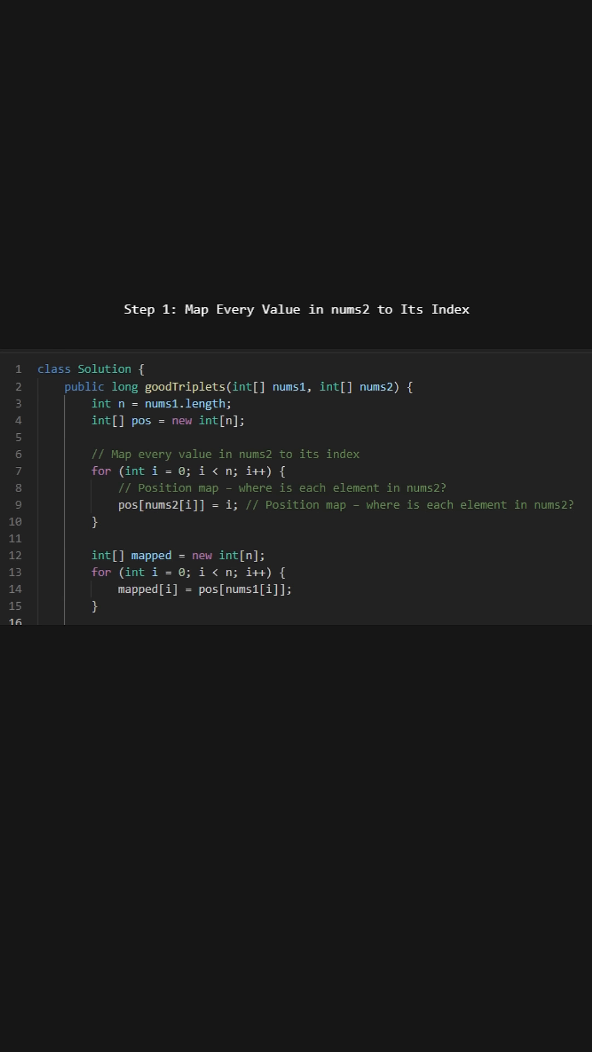
scroll("down", 3)
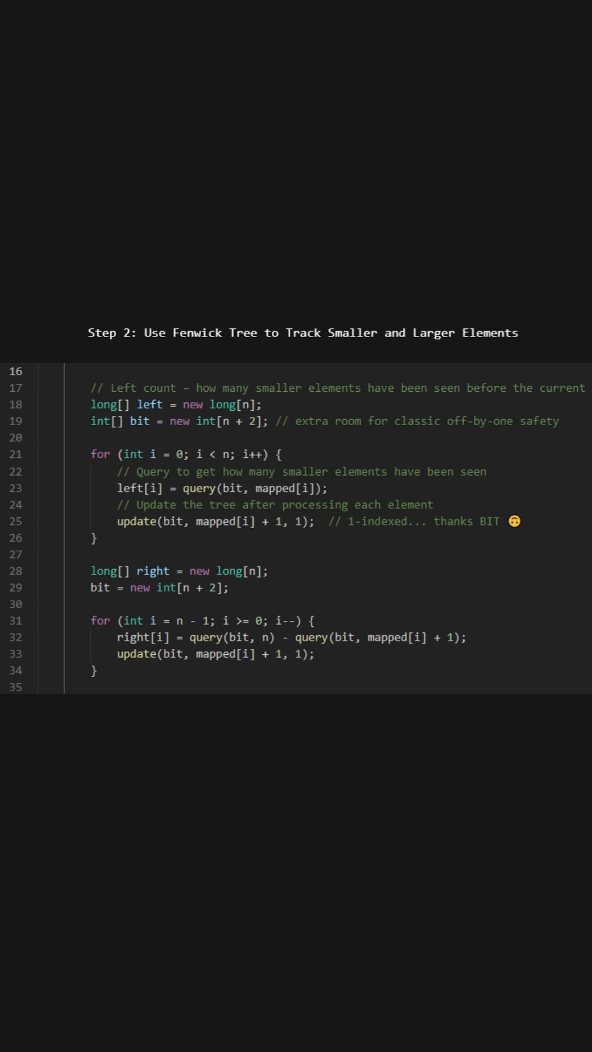
scroll("down", 3)
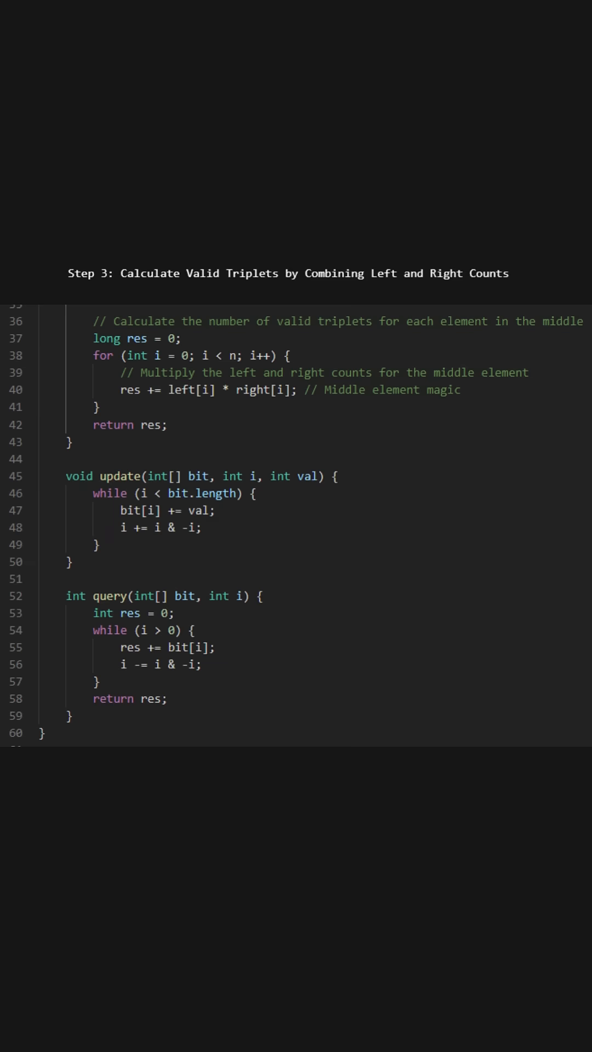
scroll("down", 3)
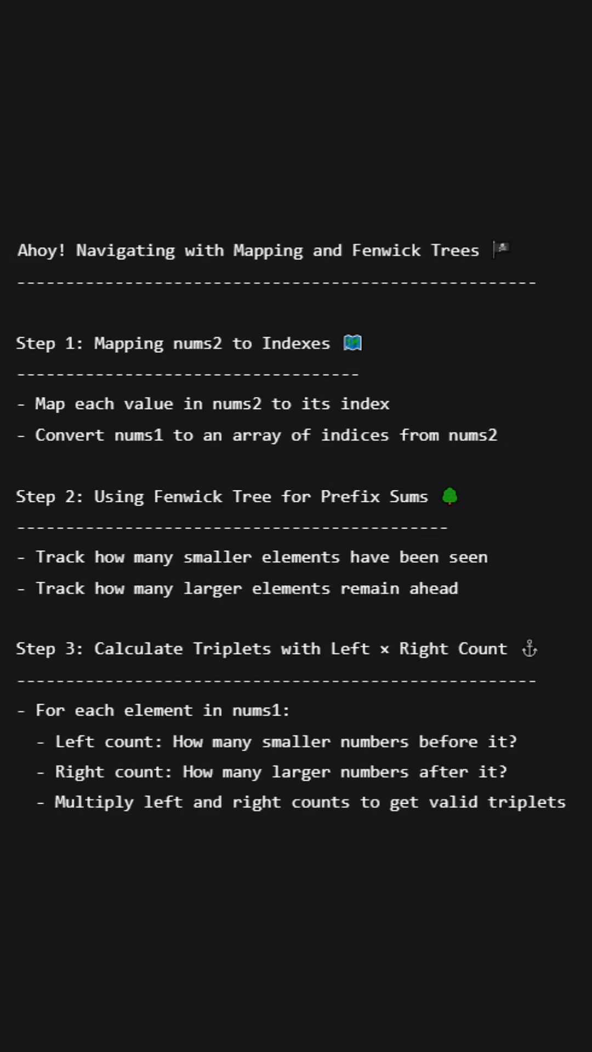